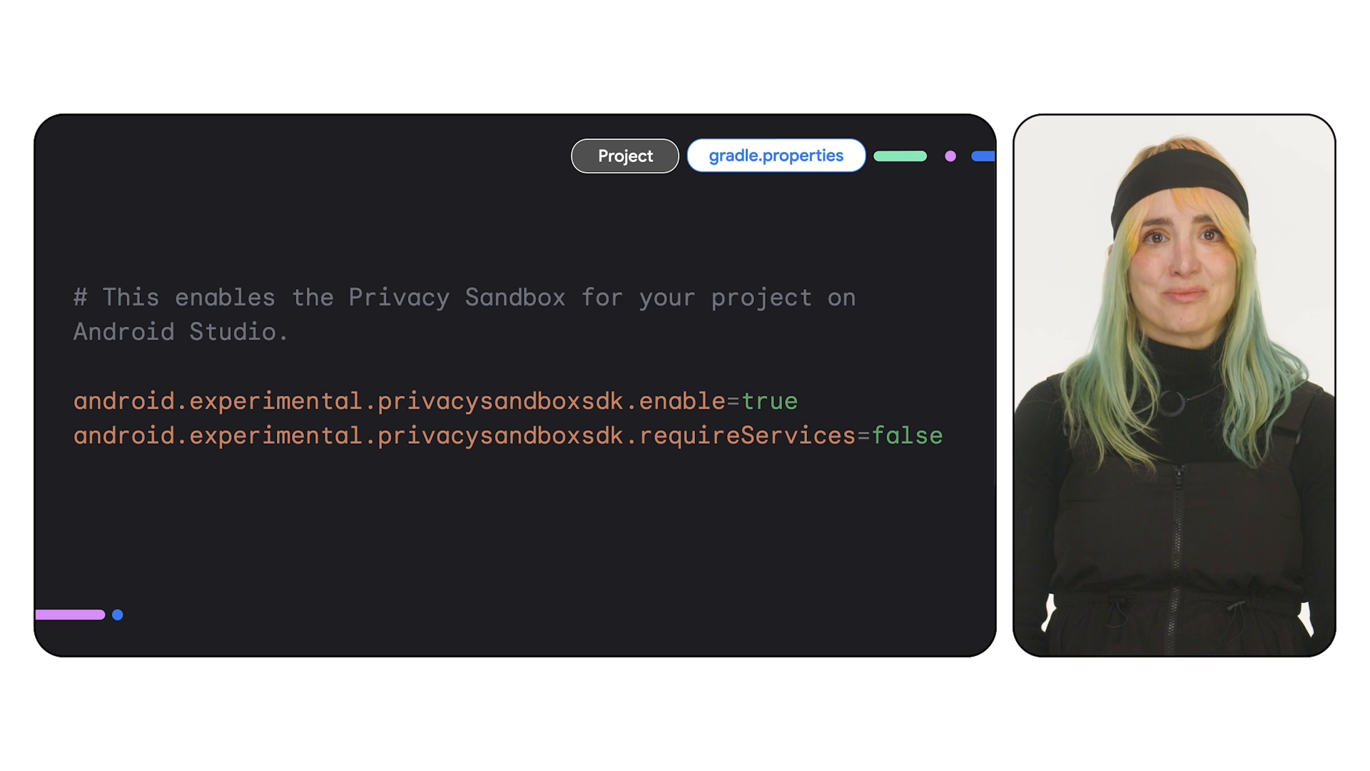
click(776, 155)
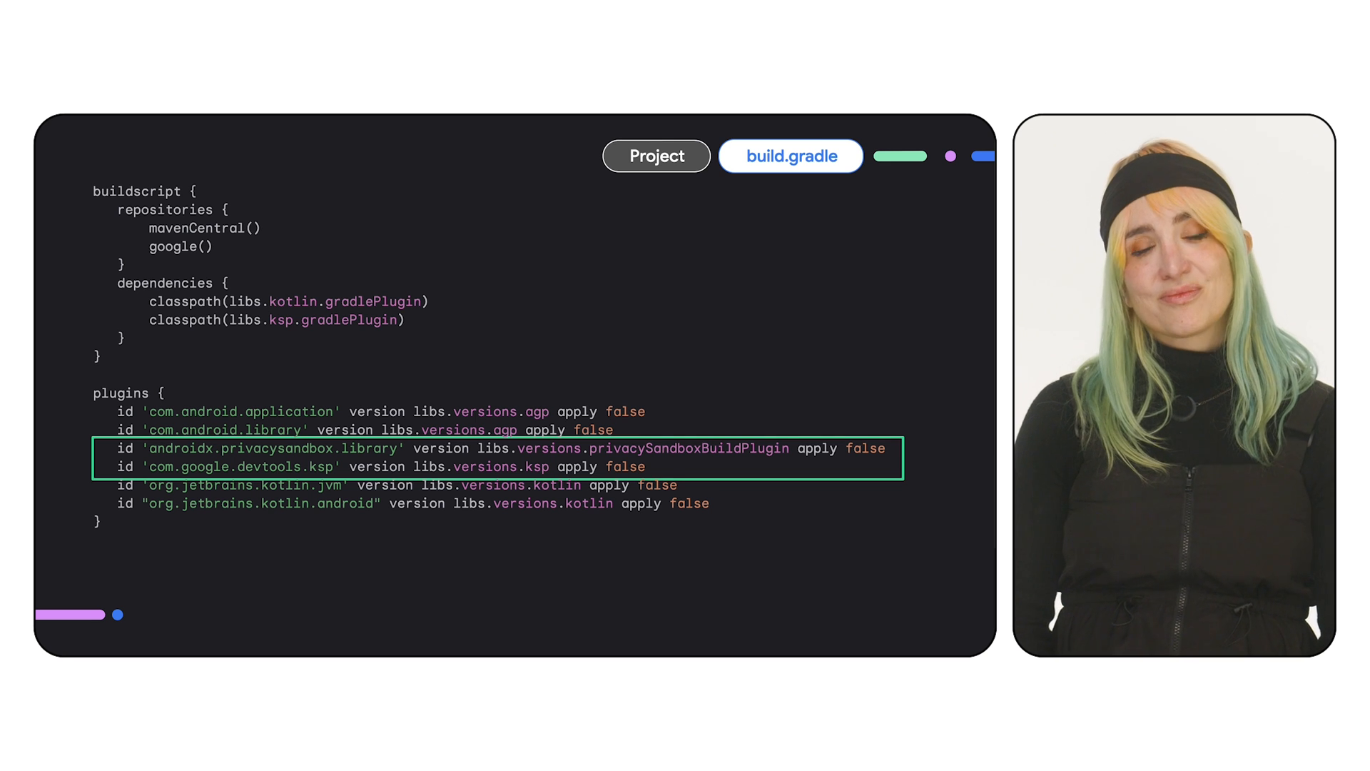
click(791, 155)
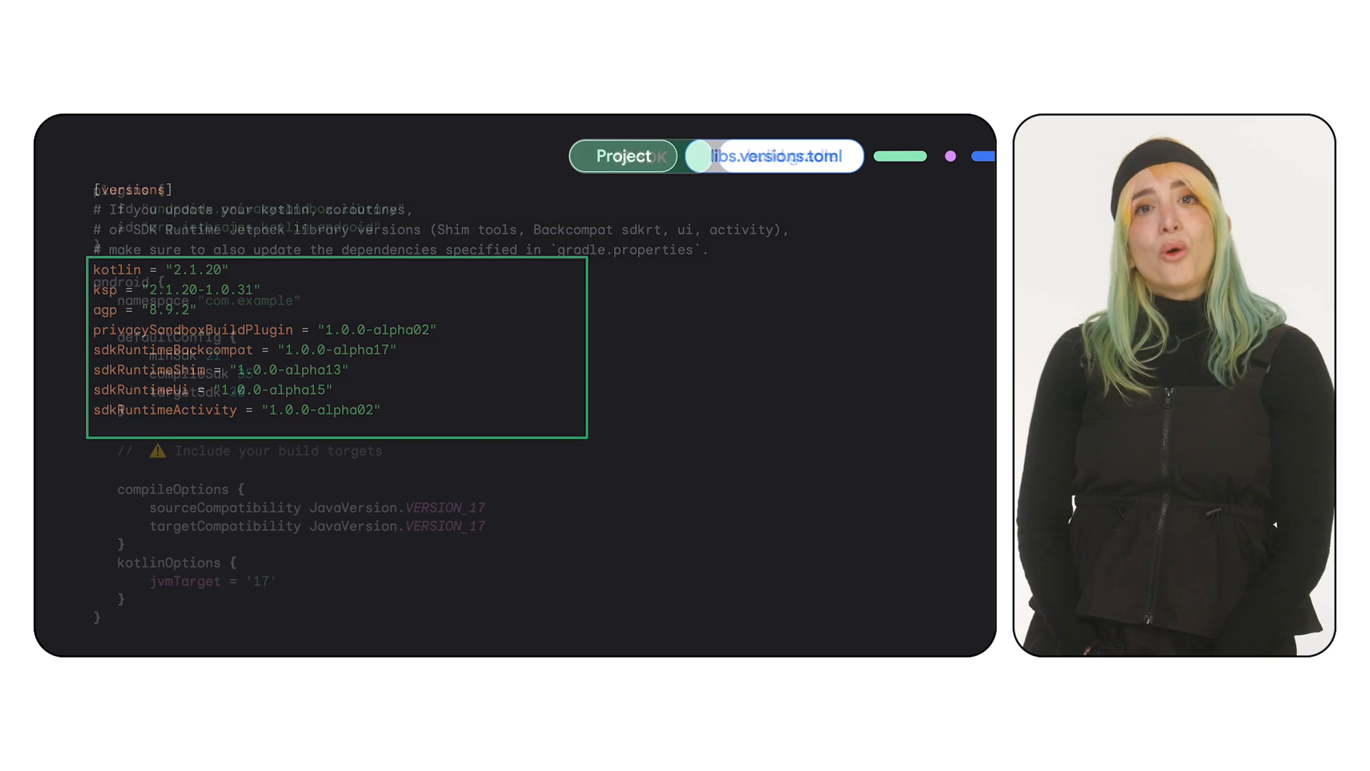
click(790, 157)
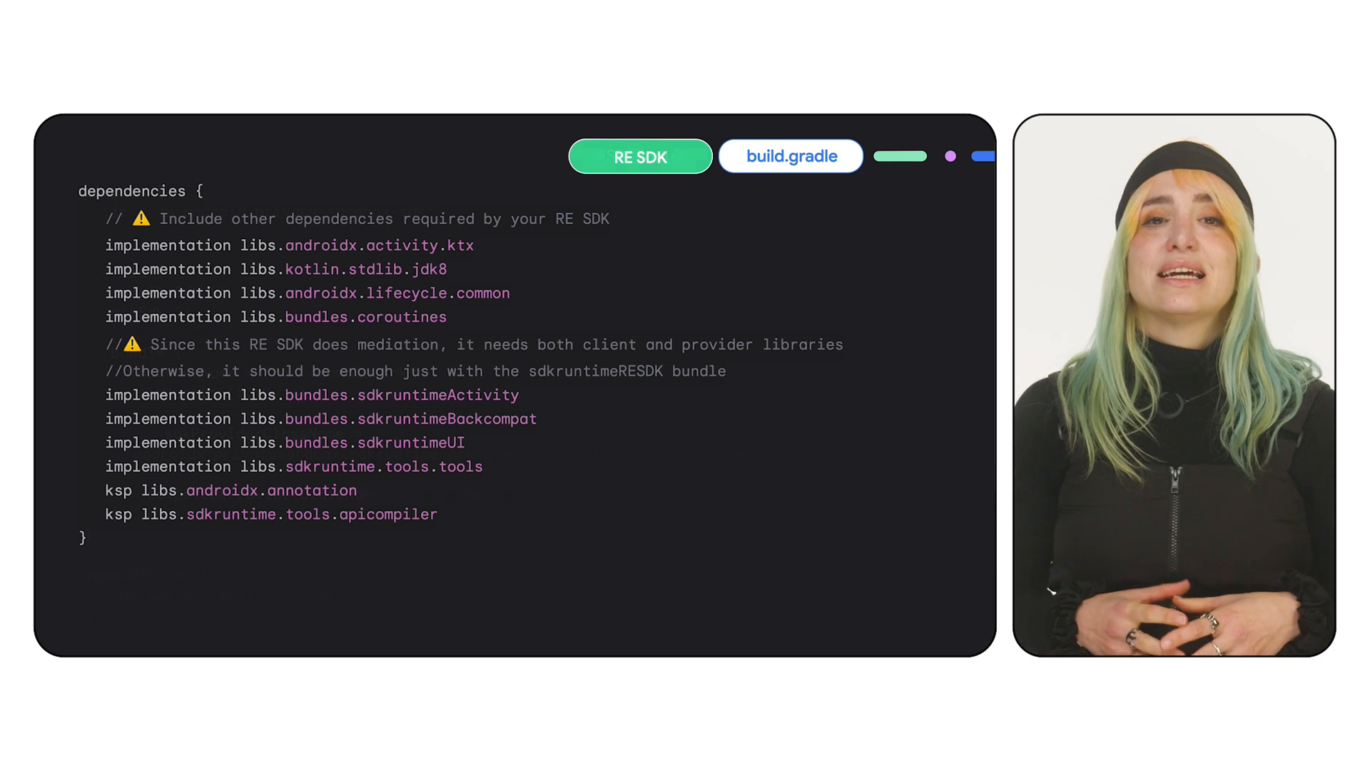
click(639, 156)
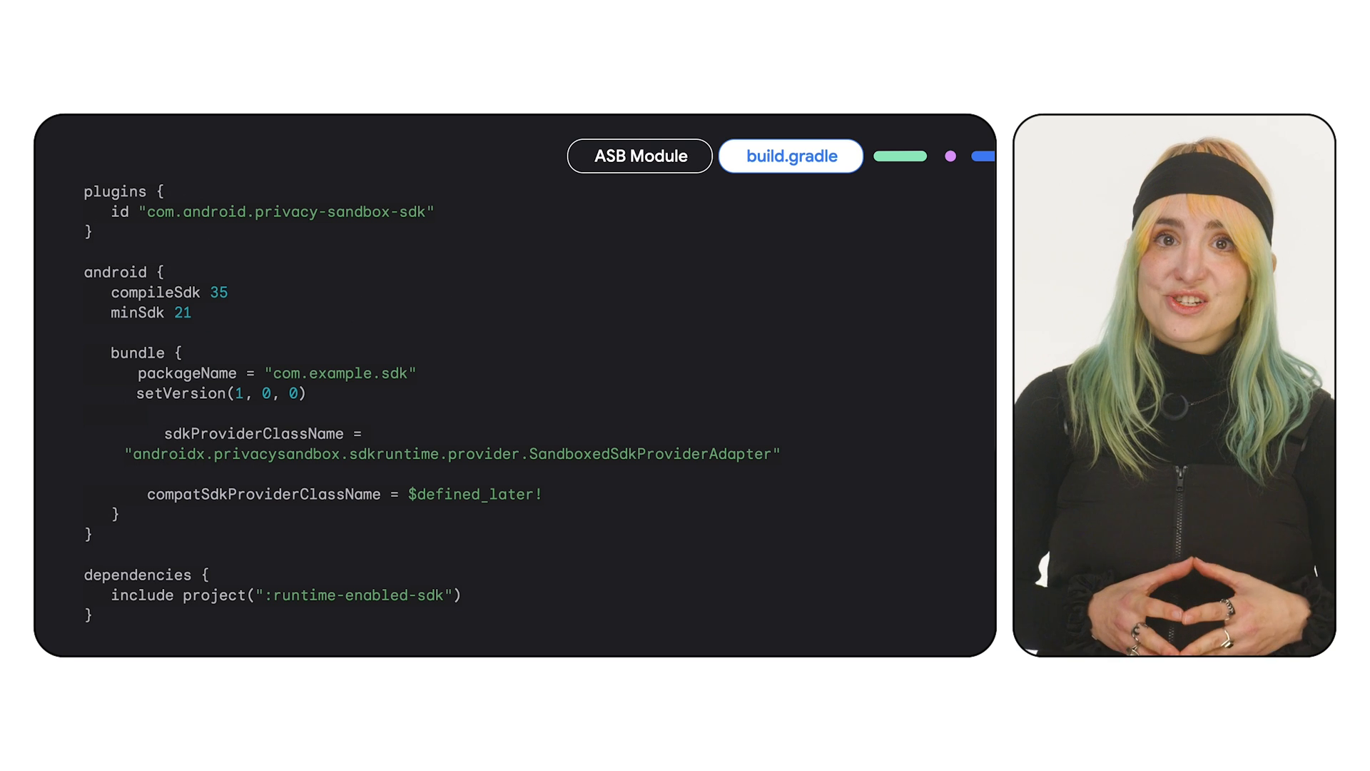